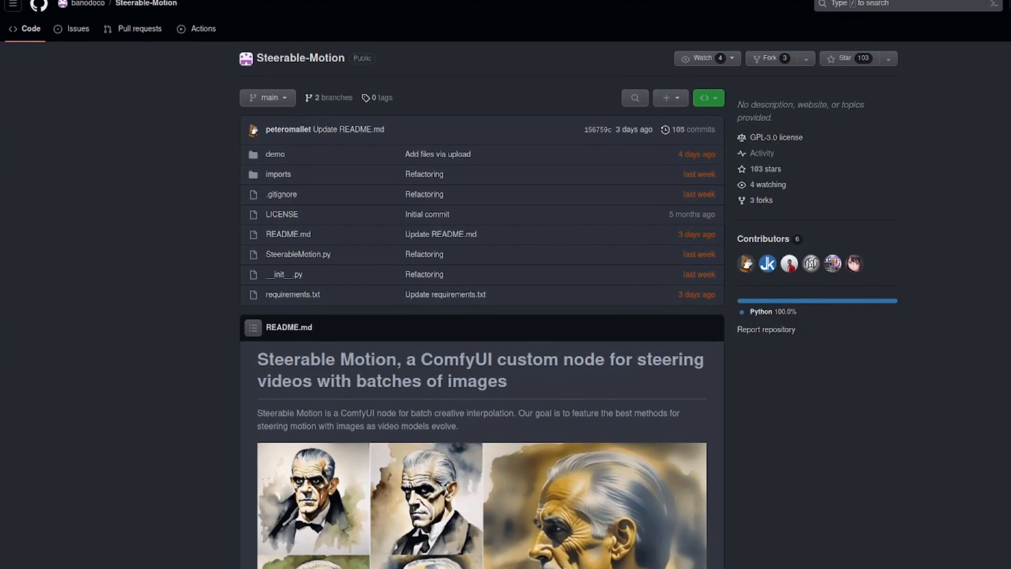
Scroll down through the Steerable-Motion README before returning to the ComfyUI workflow
scroll("down", 3)
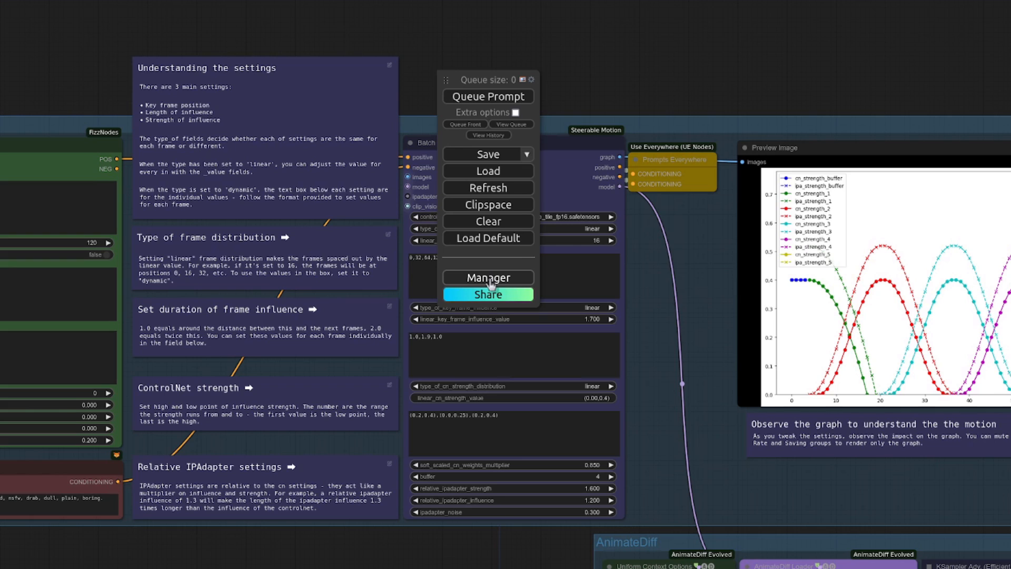
left_click(487, 277)
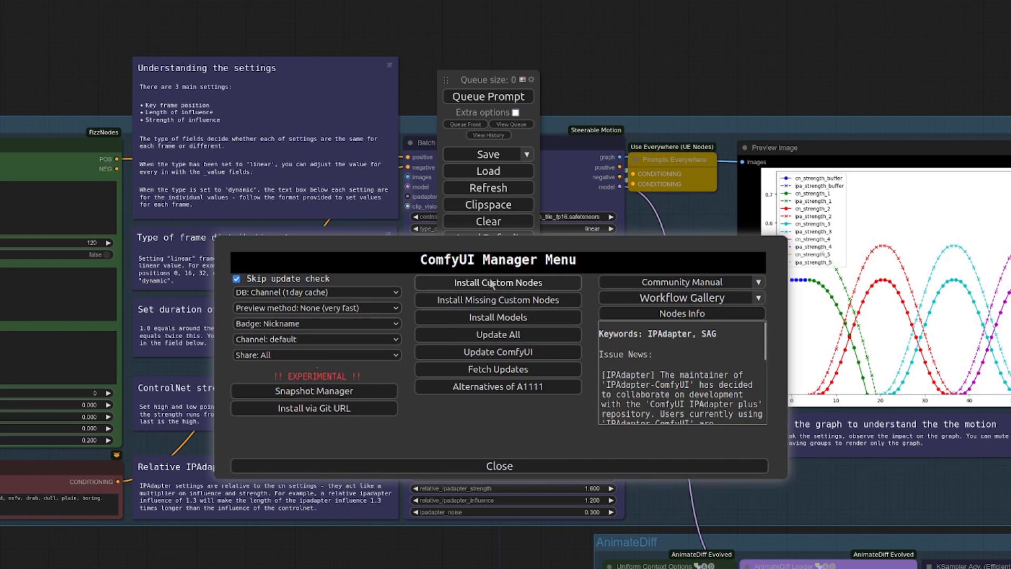
left_click(497, 282)
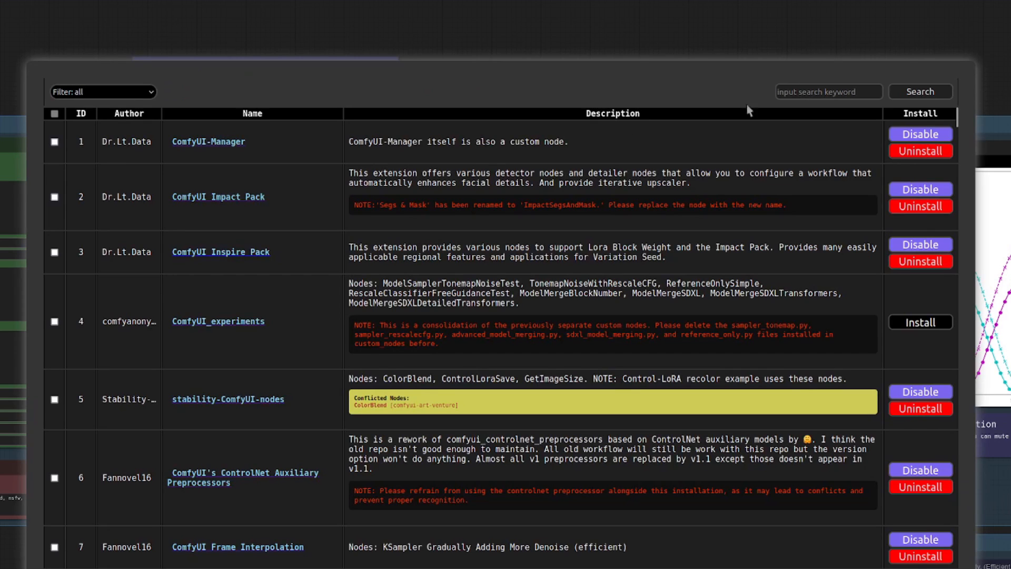
type("Steer")
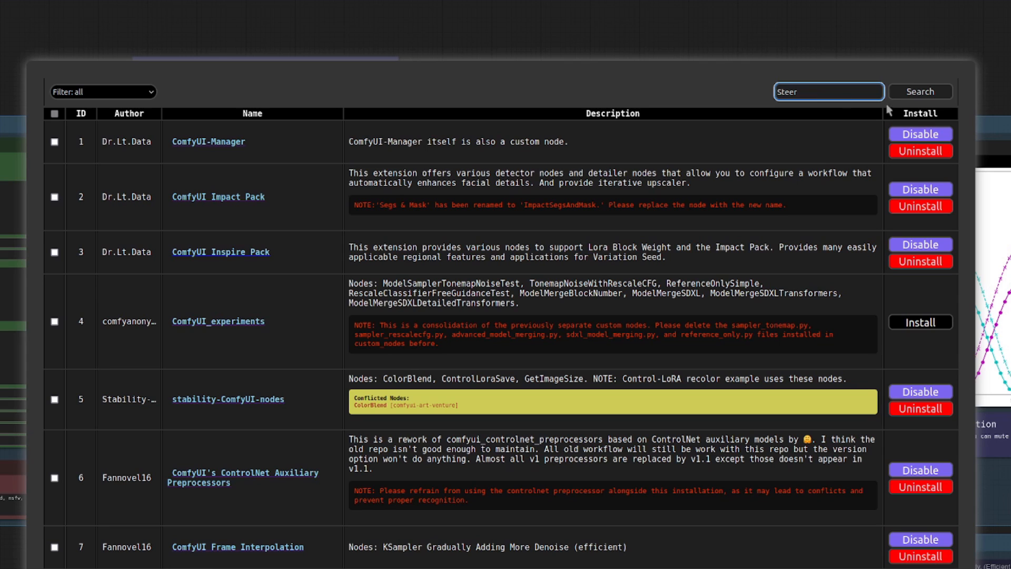
left_click(919, 90)
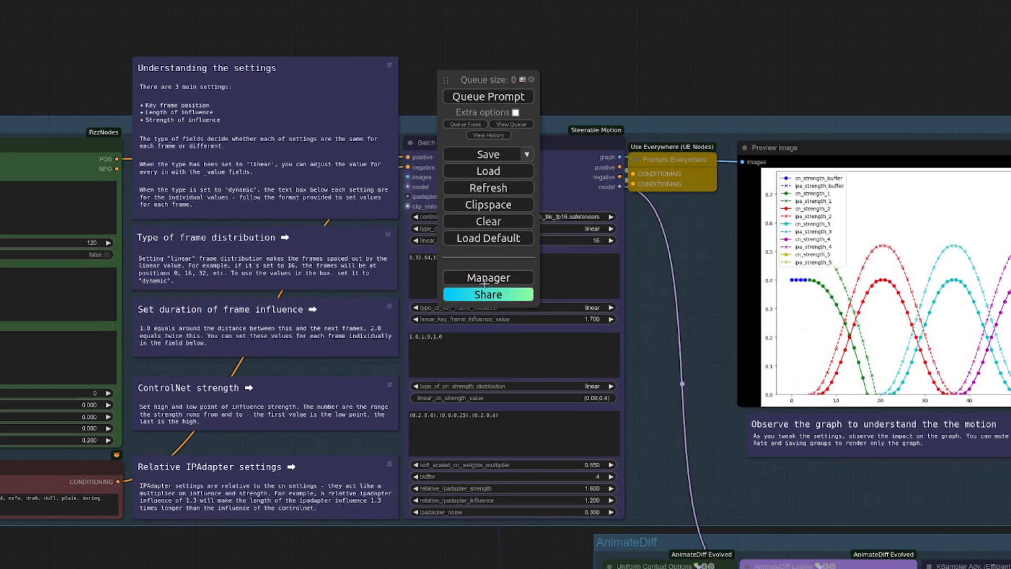
mouse_move(434, 96)
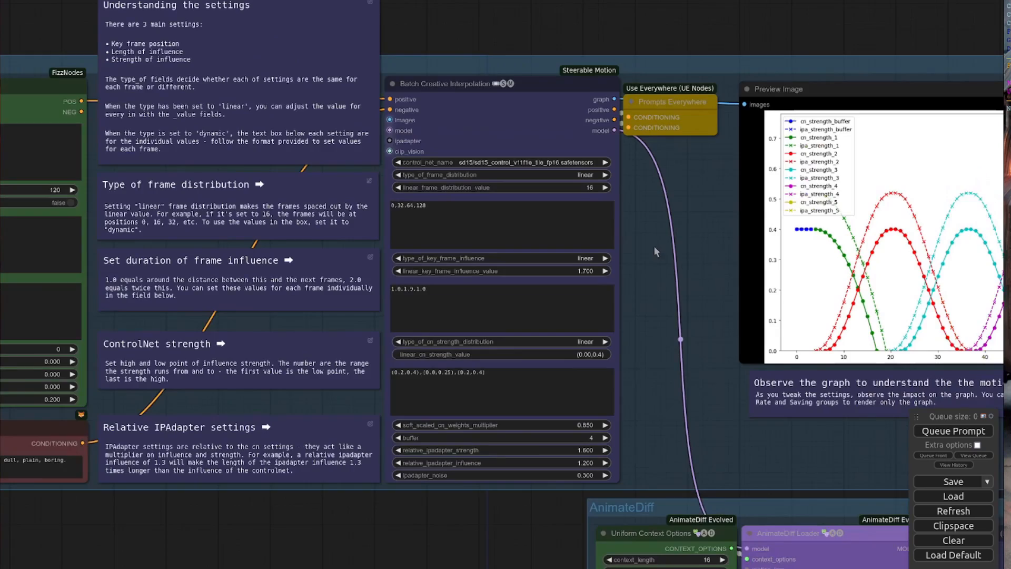
scroll("down", 3)
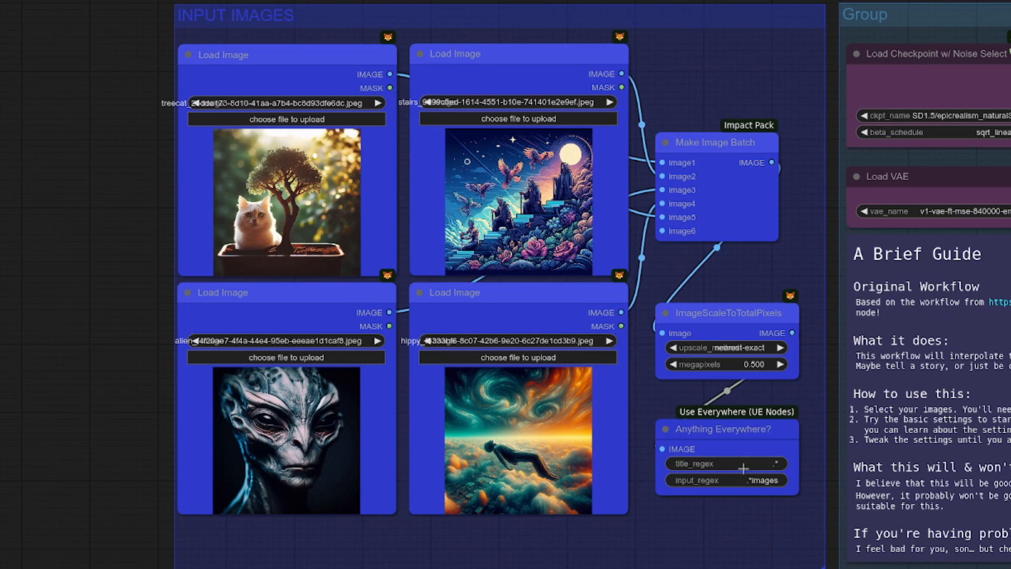
mouse_move(728, 142)
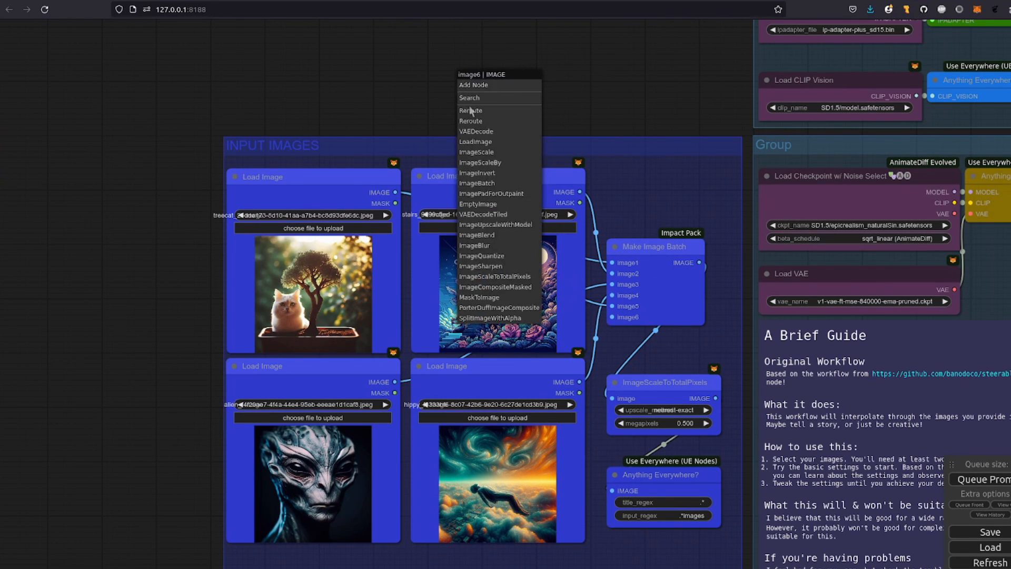
left_click(476, 142)
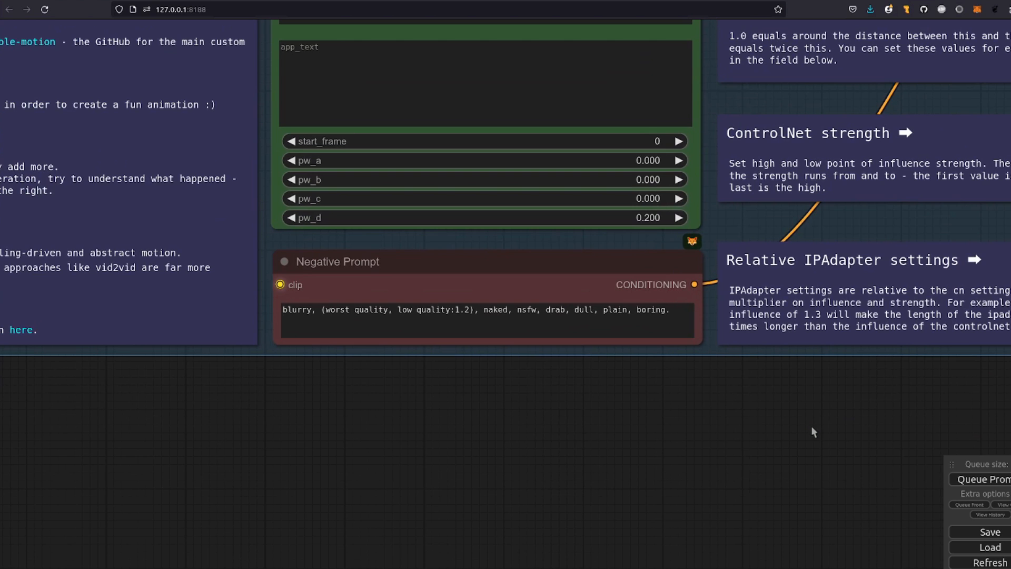
mouse_move(905, 385)
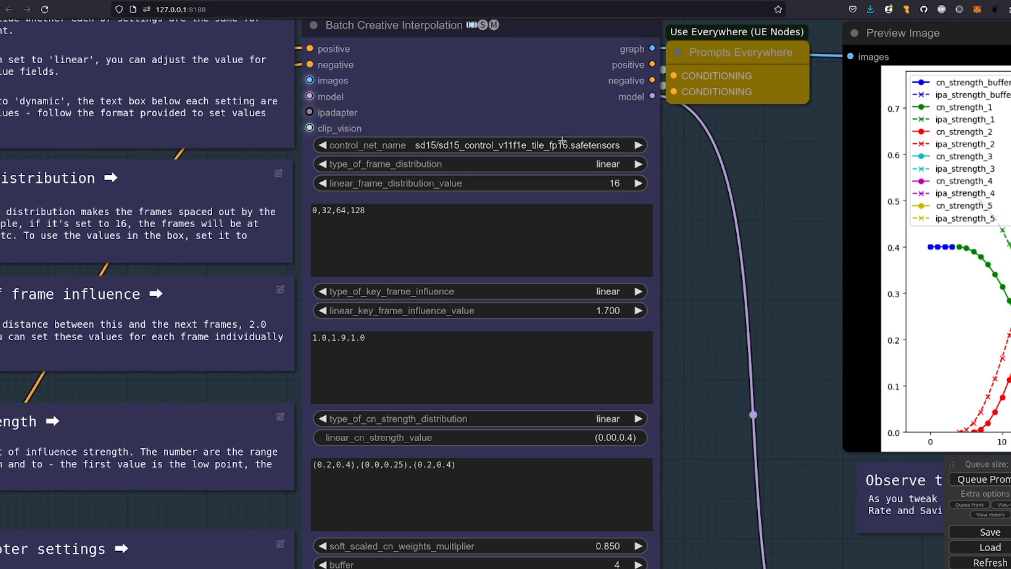
mouse_move(692, 148)
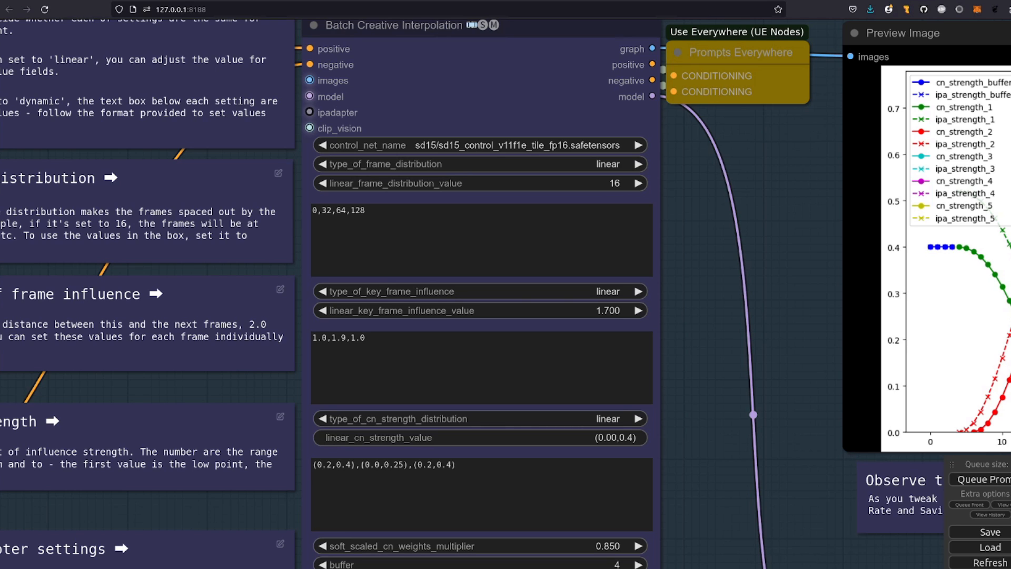
mouse_move(515, 183)
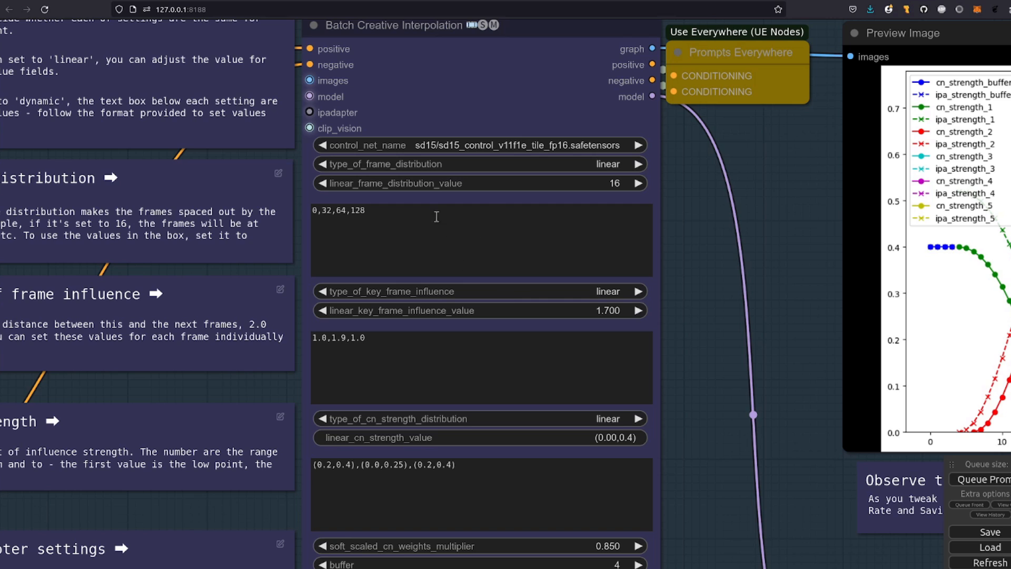
mouse_move(469, 260)
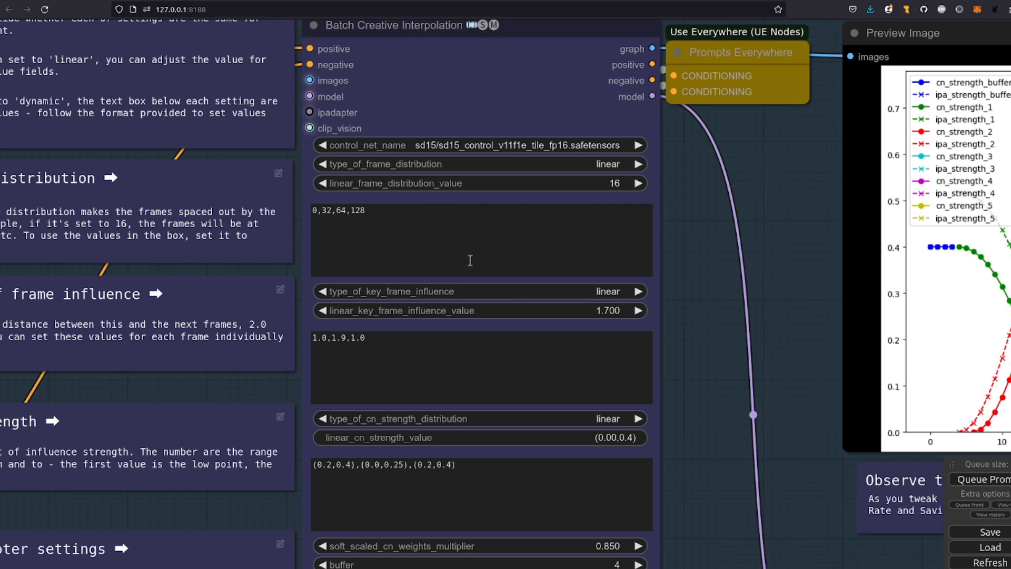
mouse_move(501, 252)
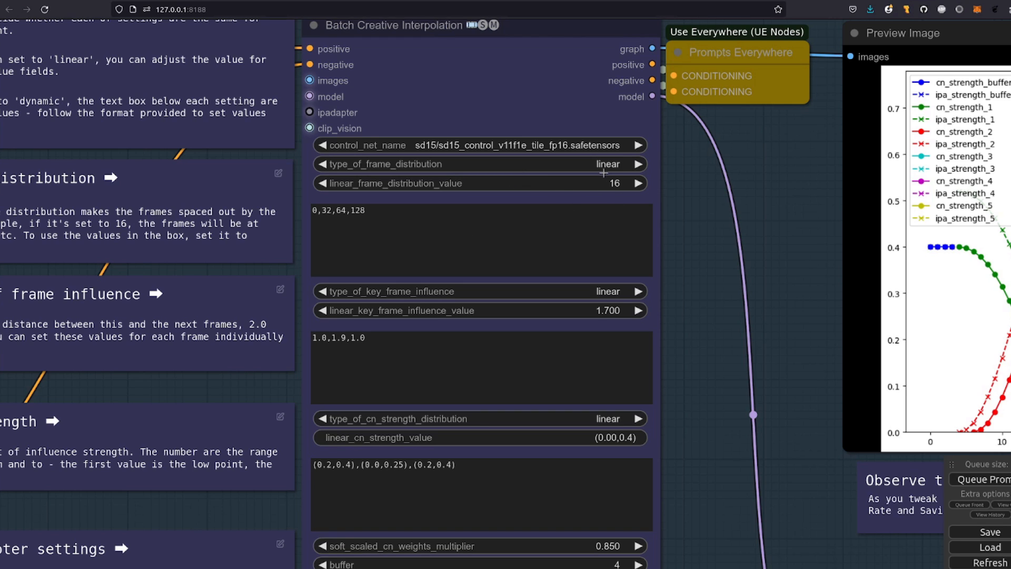
left_click(480, 165)
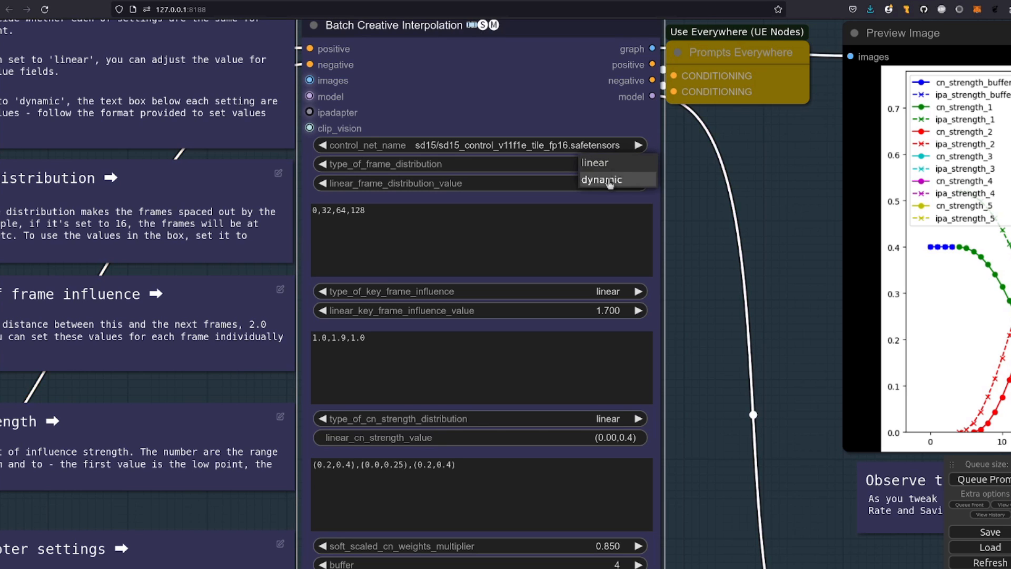
left_click(601, 180)
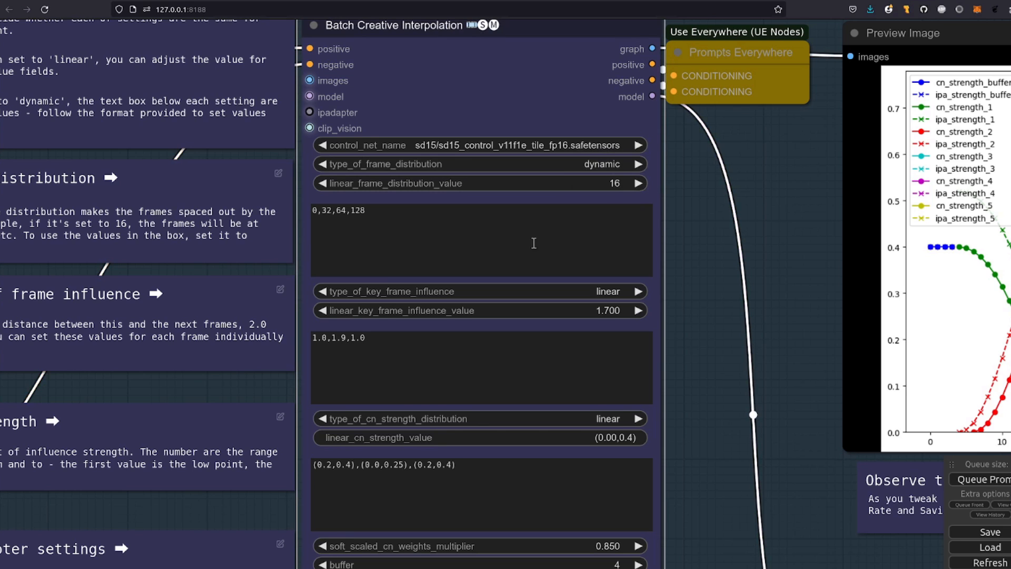
left_click(480, 164)
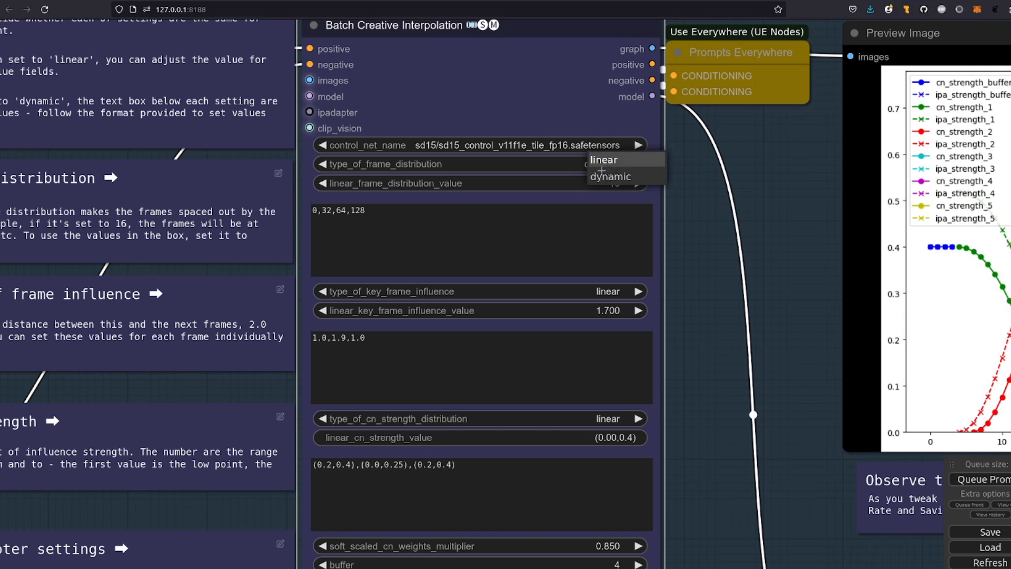
left_click(602, 158)
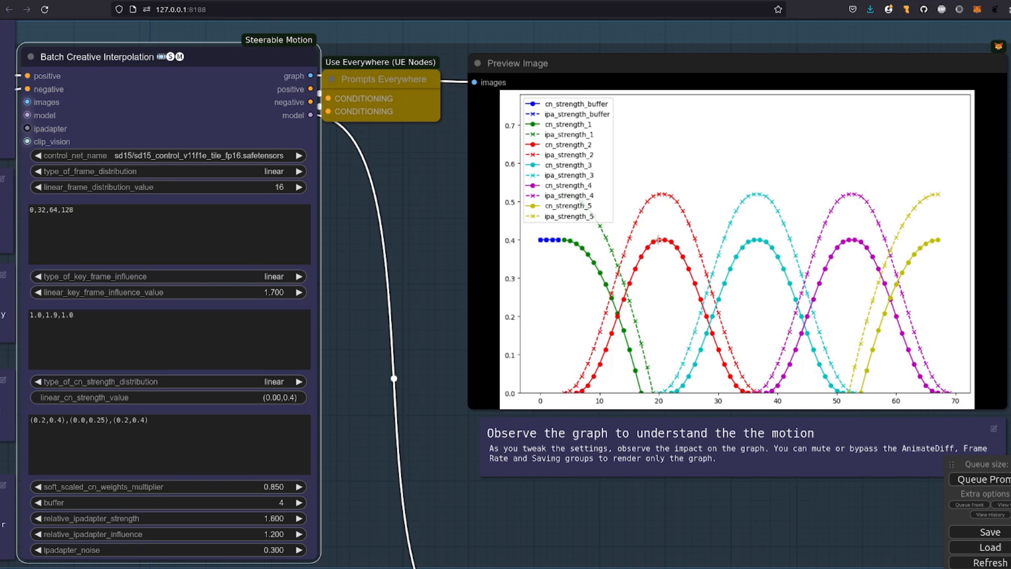
mouse_move(779, 300)
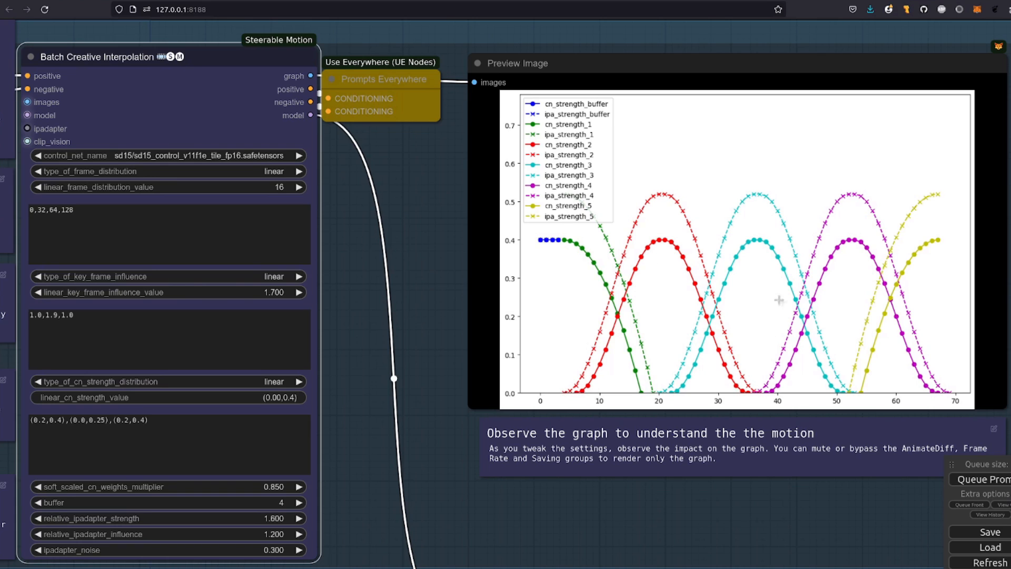
mouse_move(879, 35)
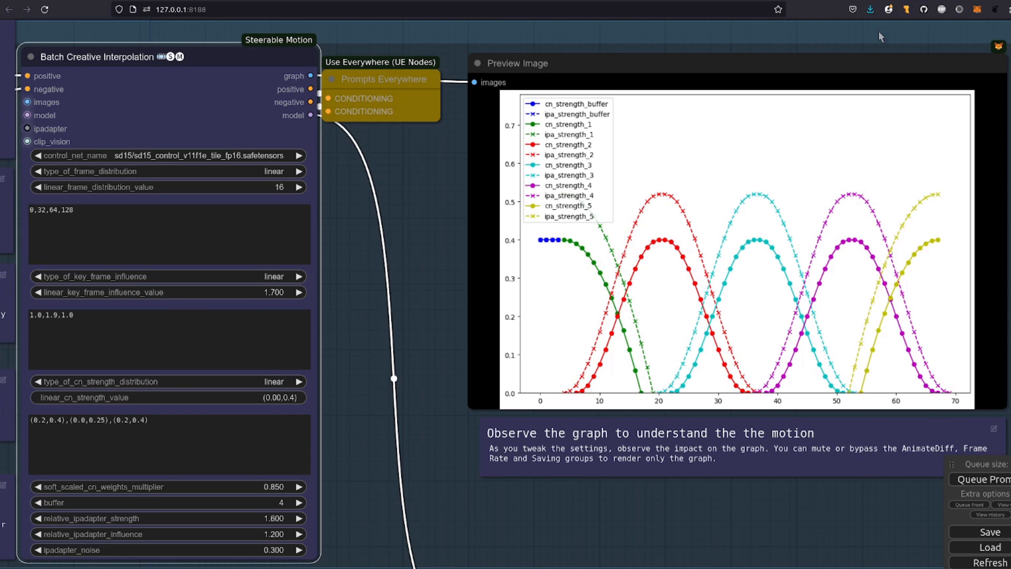
mouse_move(759, 42)
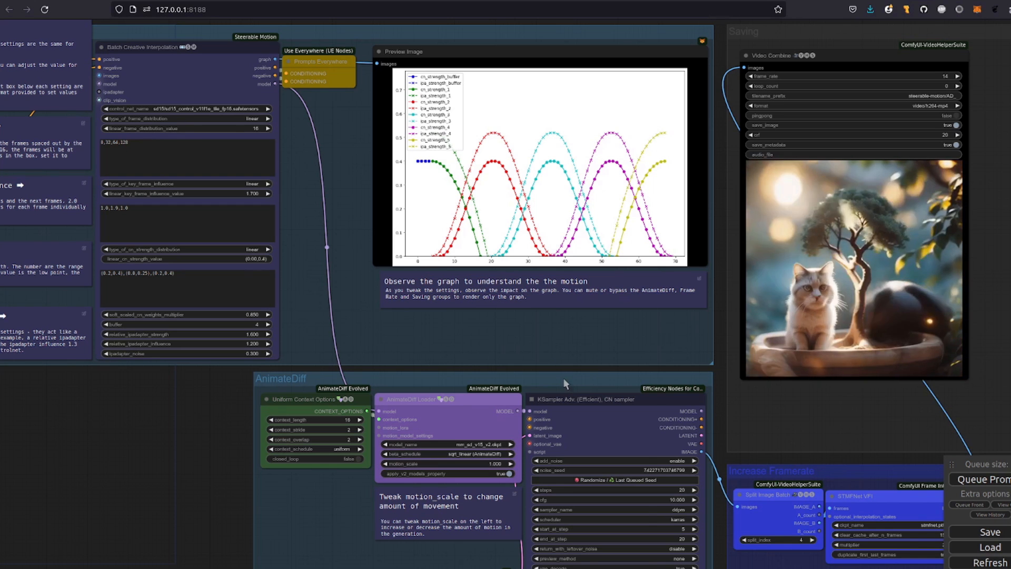
Bring the Batch Creative Interpolation node and its motion strength graph back into close view
right_click(564, 384)
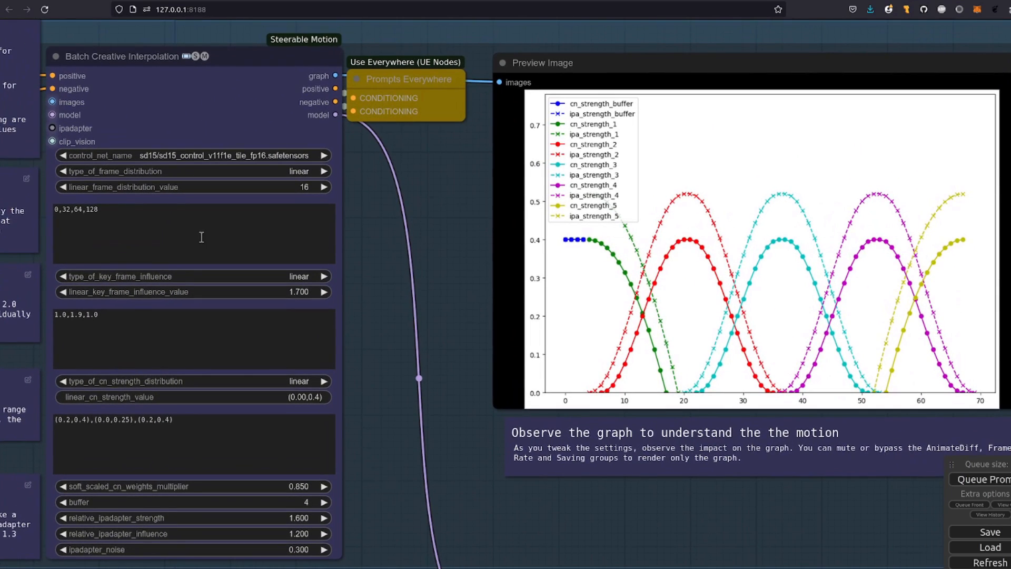
Replace the last keyframe position 128 with 90 so the list reads 0,32,64,90
left_click(194, 233)
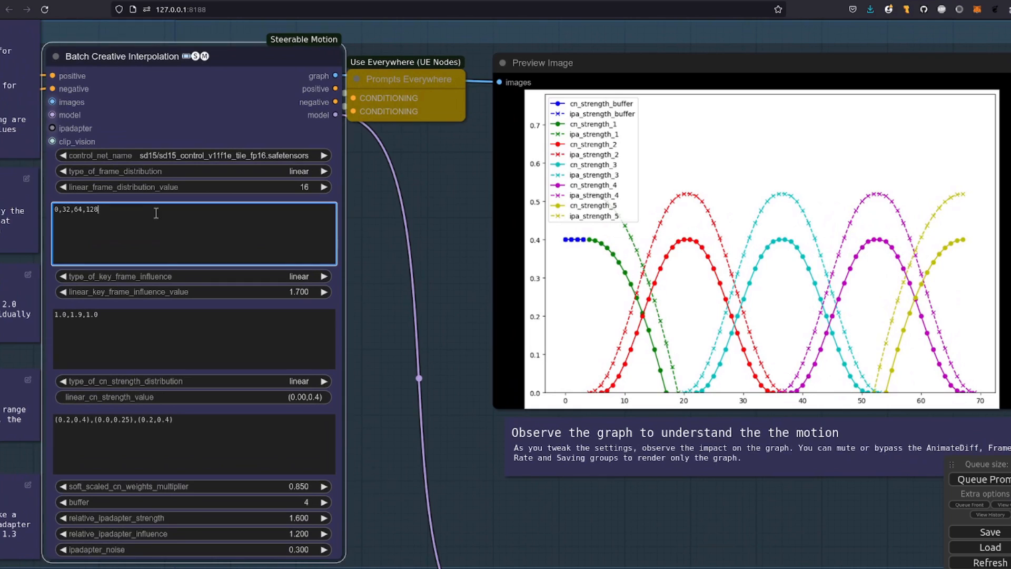
key("Backspace")
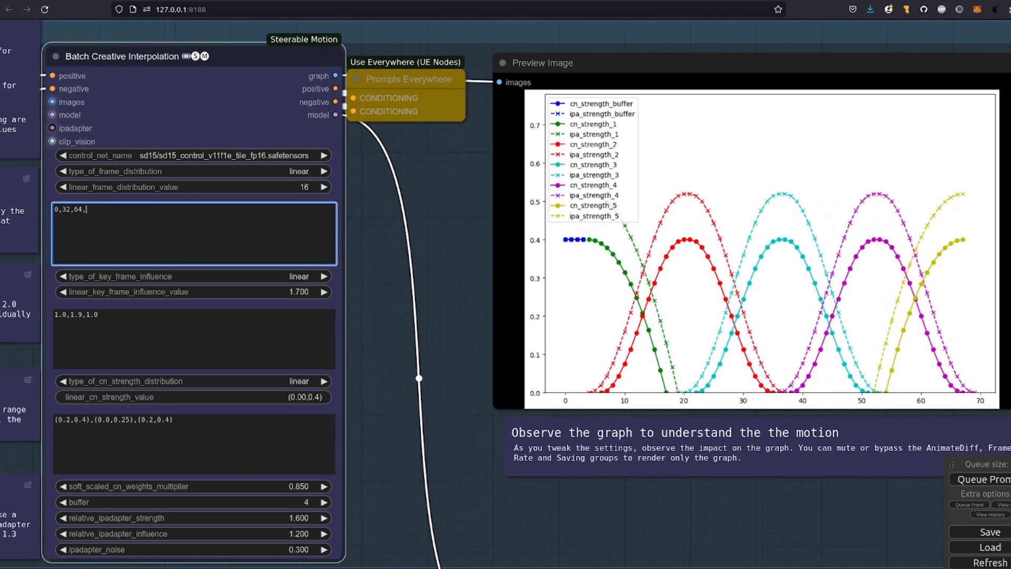
type("90")
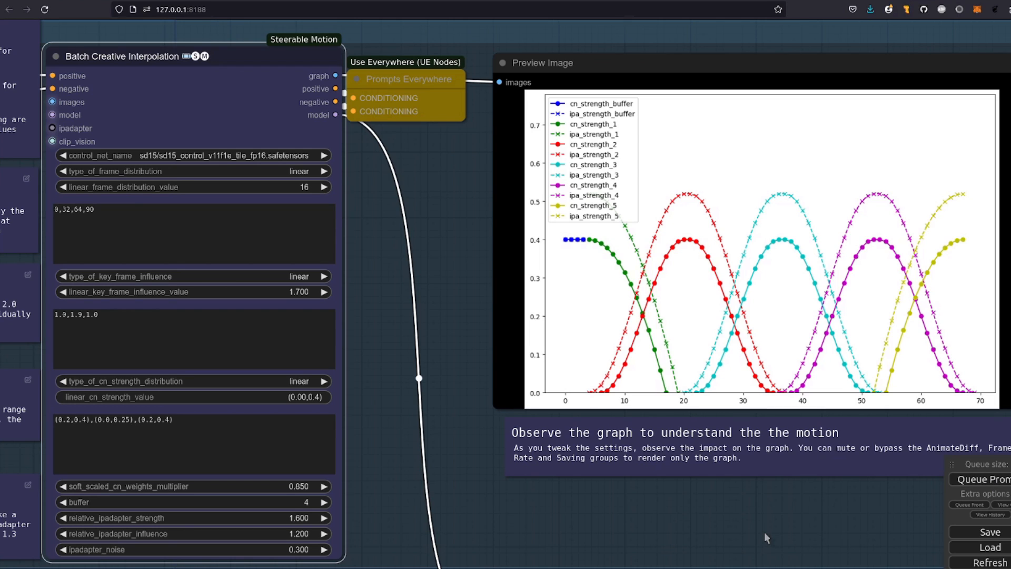
mouse_move(166, 167)
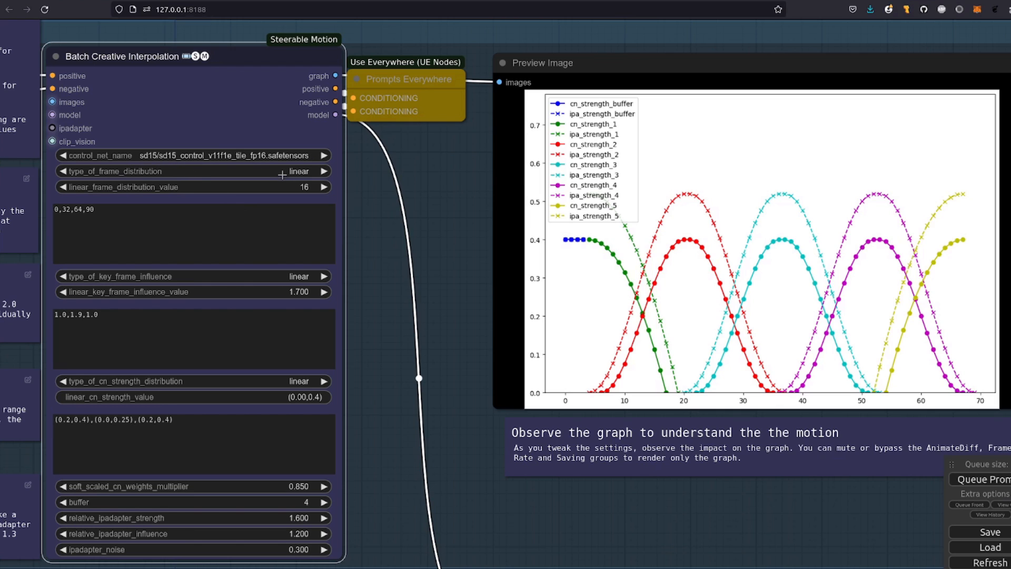
left_click(326, 170)
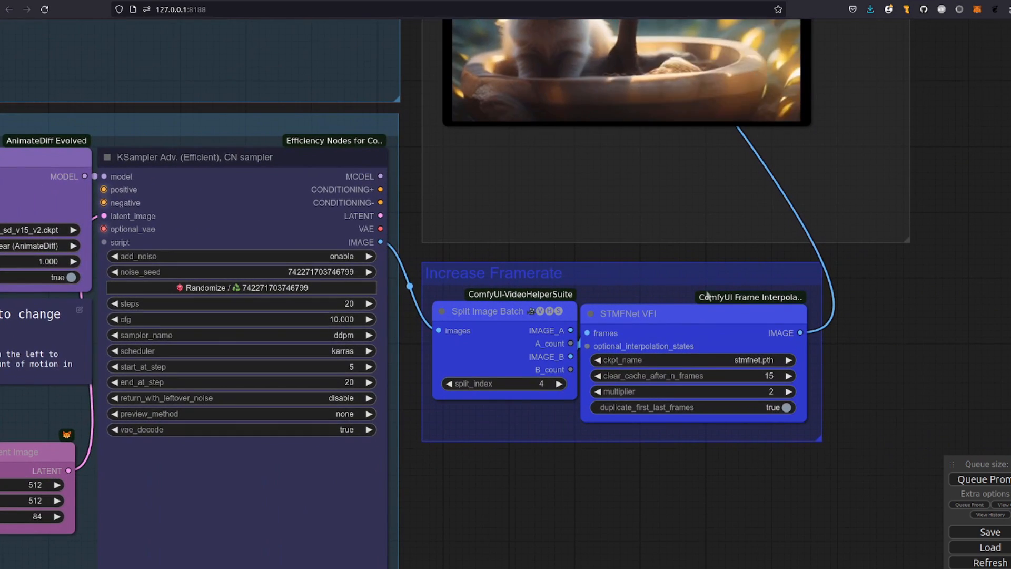
mouse_move(638, 466)
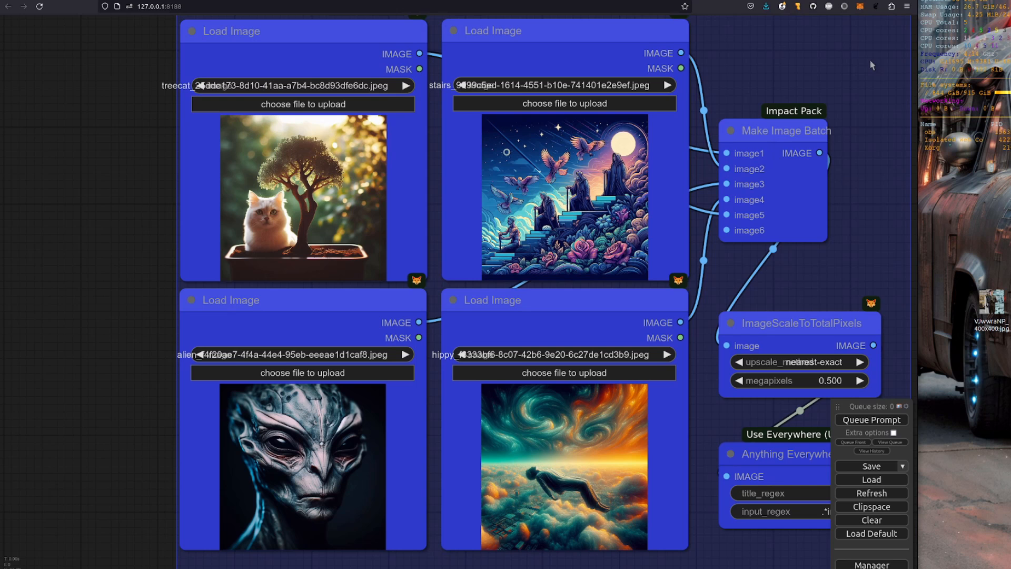
mouse_move(714, 227)
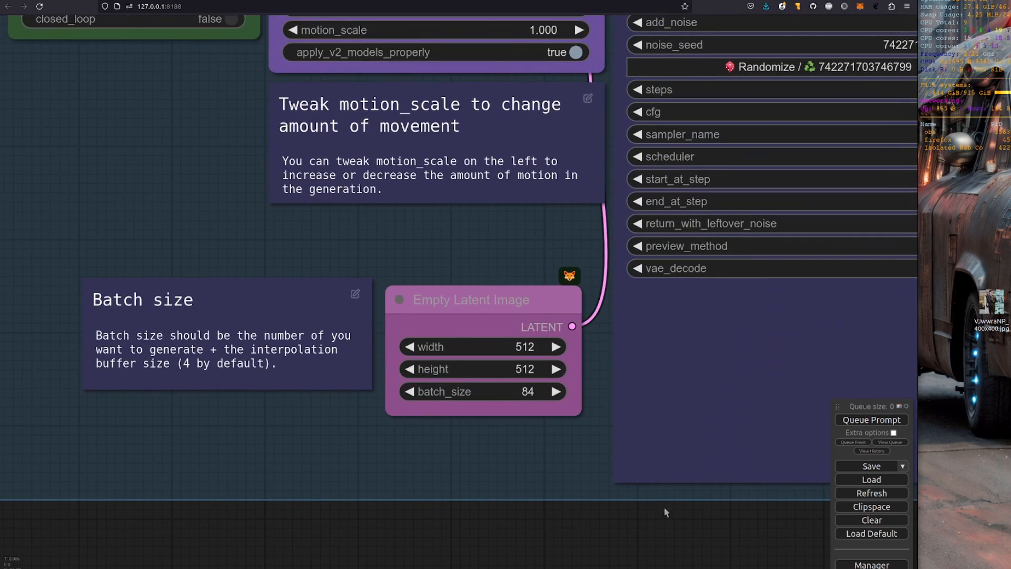
Change the Empty Latent Image batch_size from 84 to 64 via the Value prompt
scroll("down", 3)
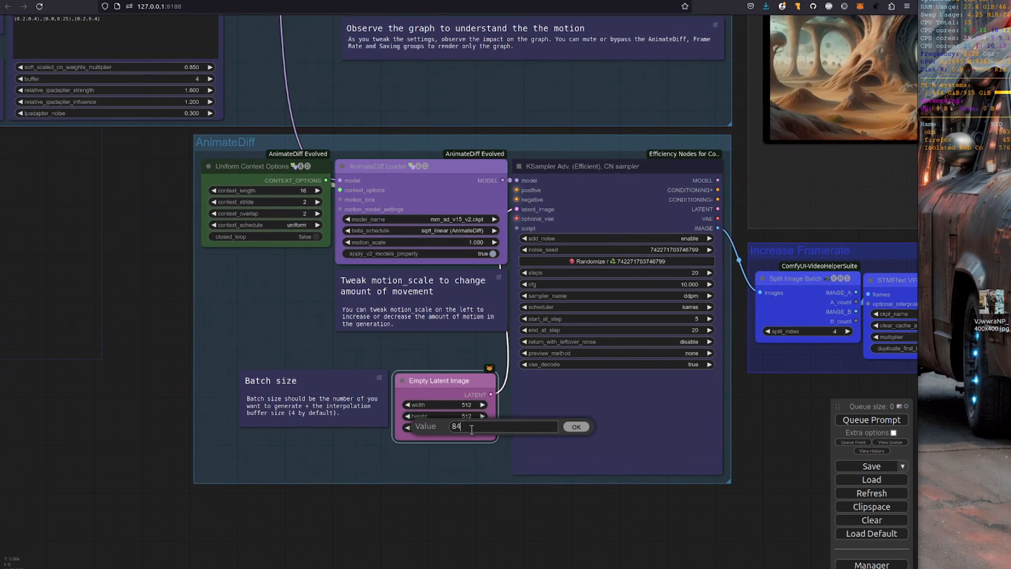
type("65")
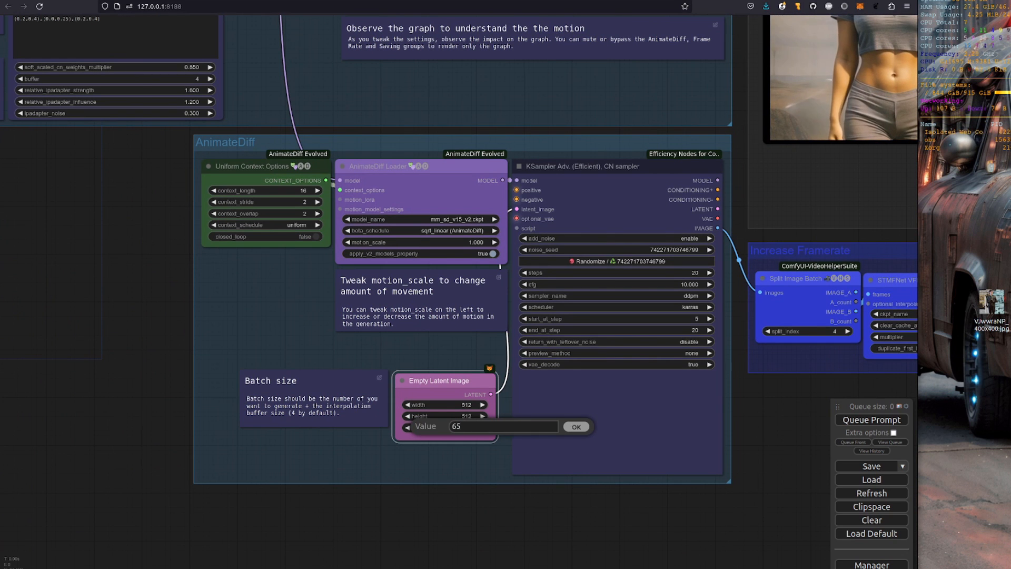
left_click(575, 427)
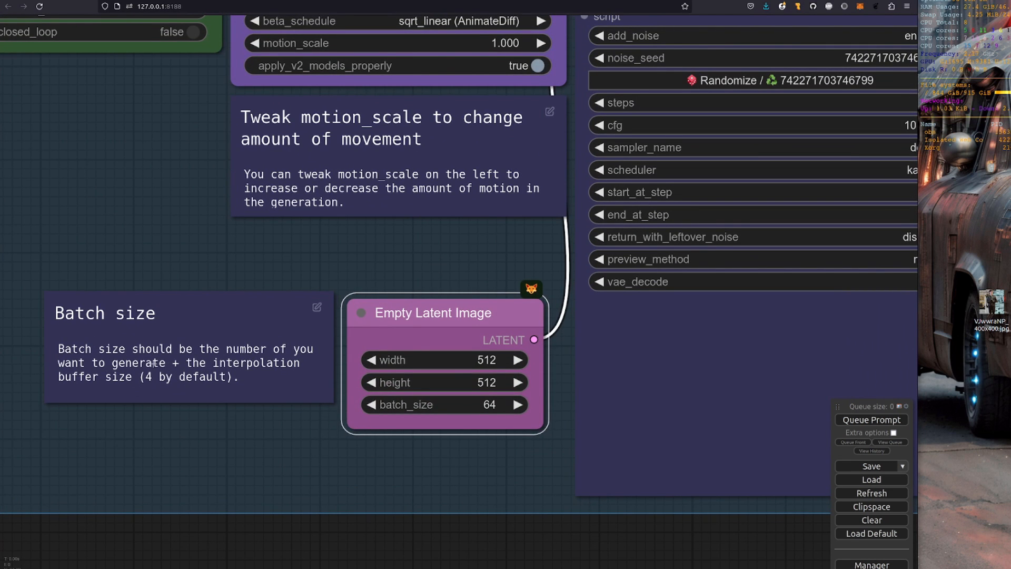
mouse_move(248, 457)
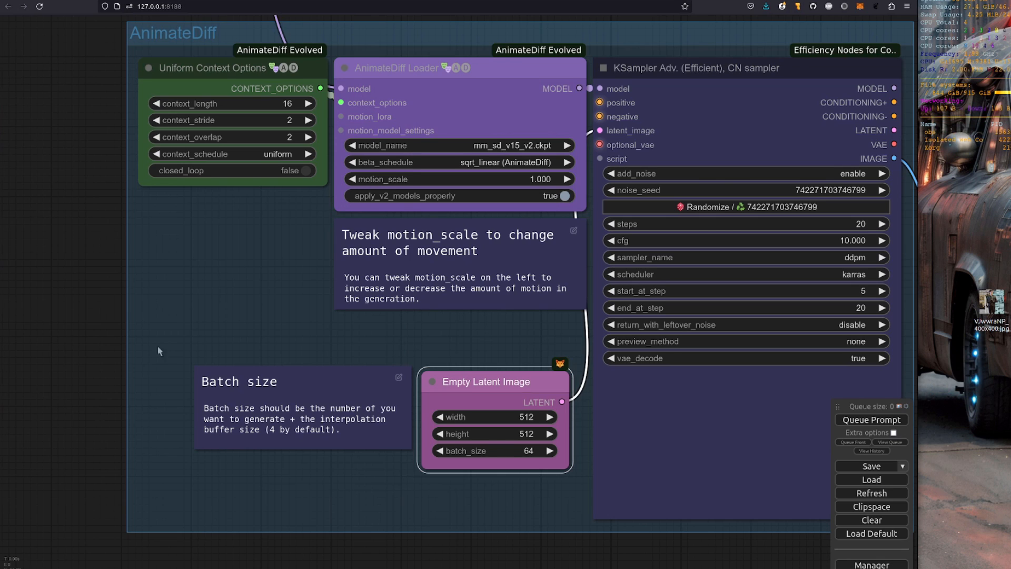
mouse_move(257, 251)
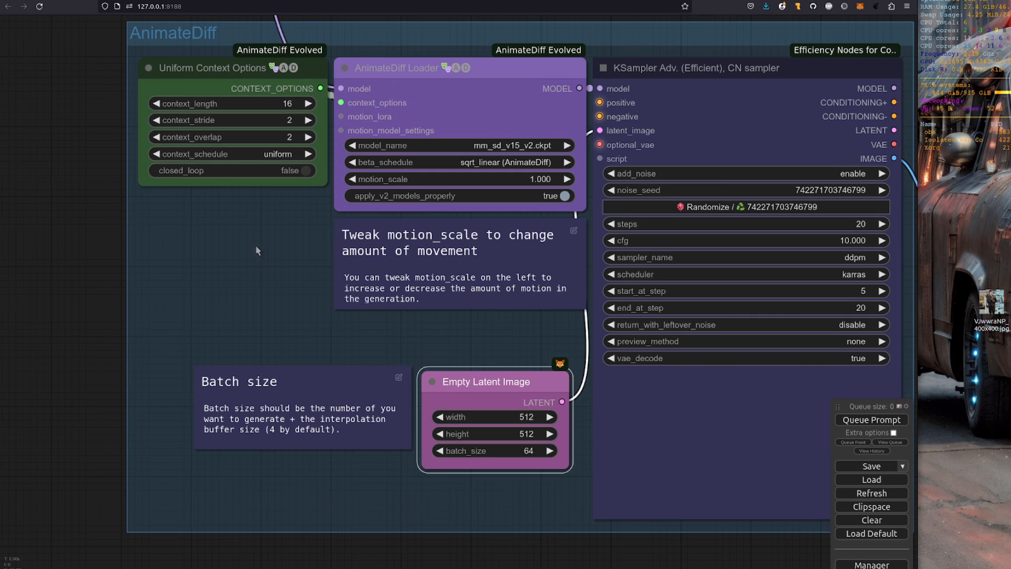
Zoom out on the canvas until the whole Steerable Motion workflow is visible
scroll("down", 3)
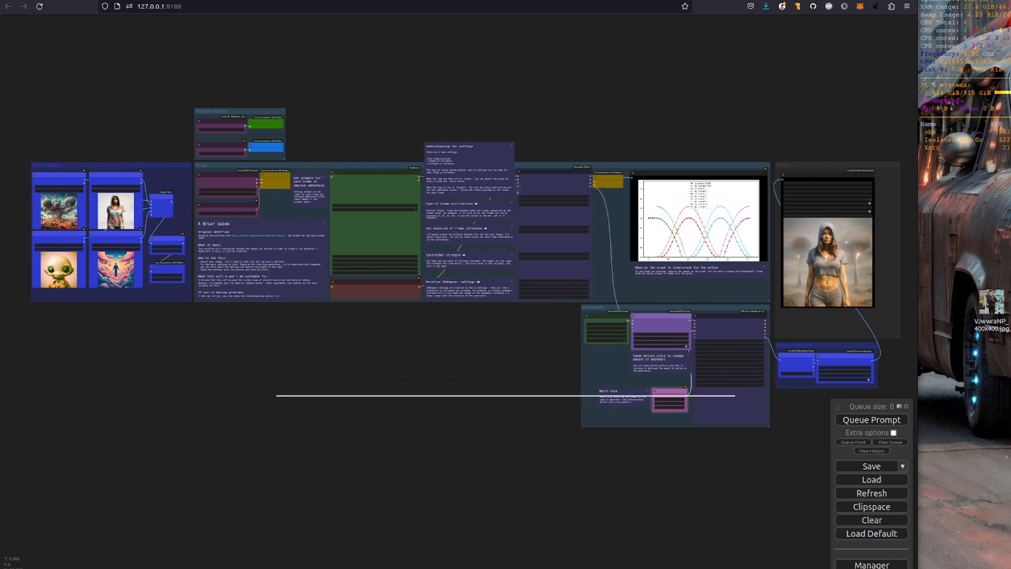